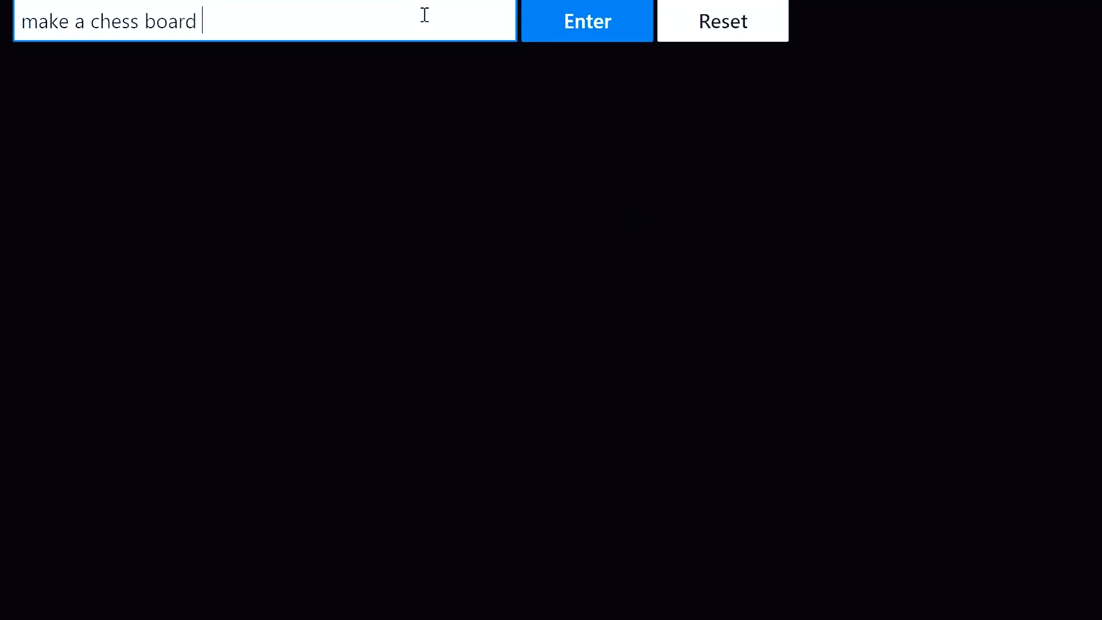
{"action": "type", "text": "using black an"}
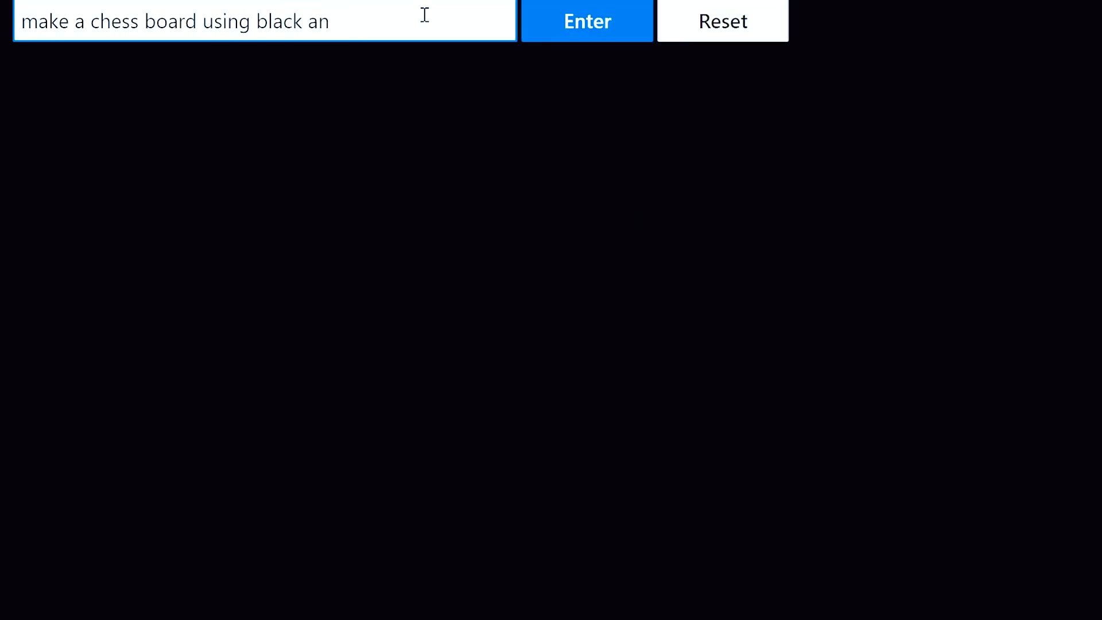